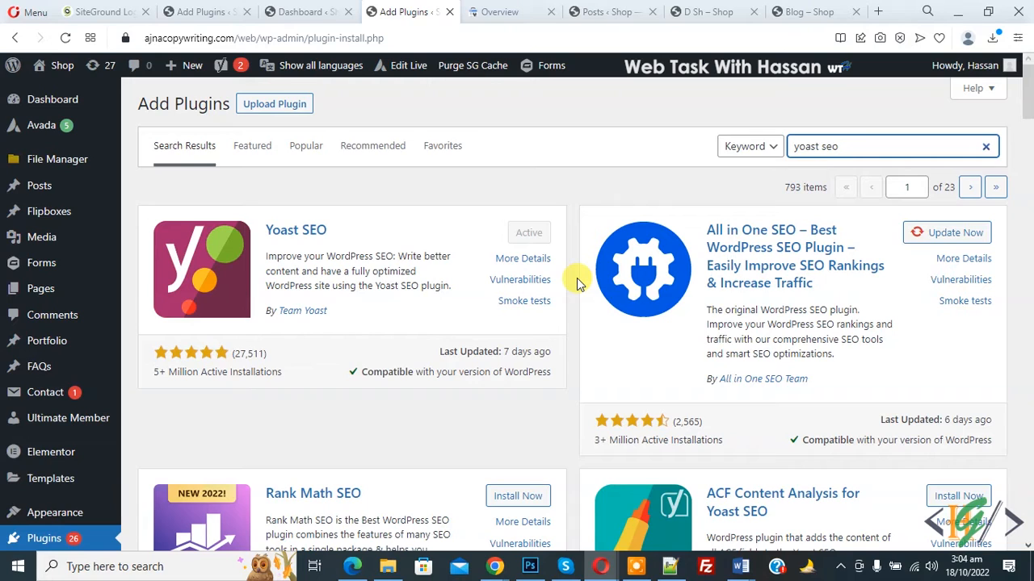
# Reach Yoast SEO's Webmaster Tools verification fields and follow the Google Search Console link.
pyautogui.click(881, 146)
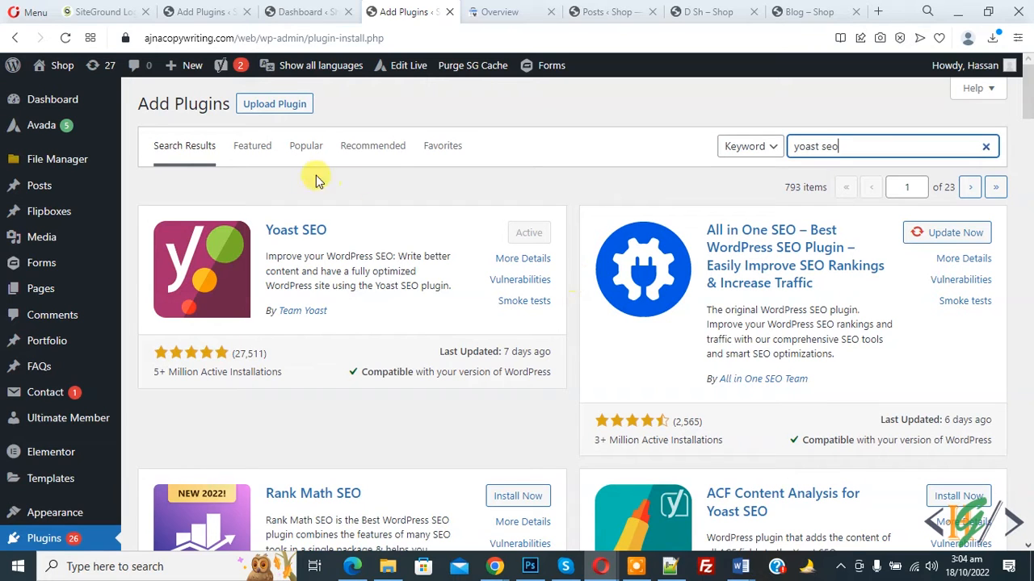
pyautogui.moveTo(339, 239)
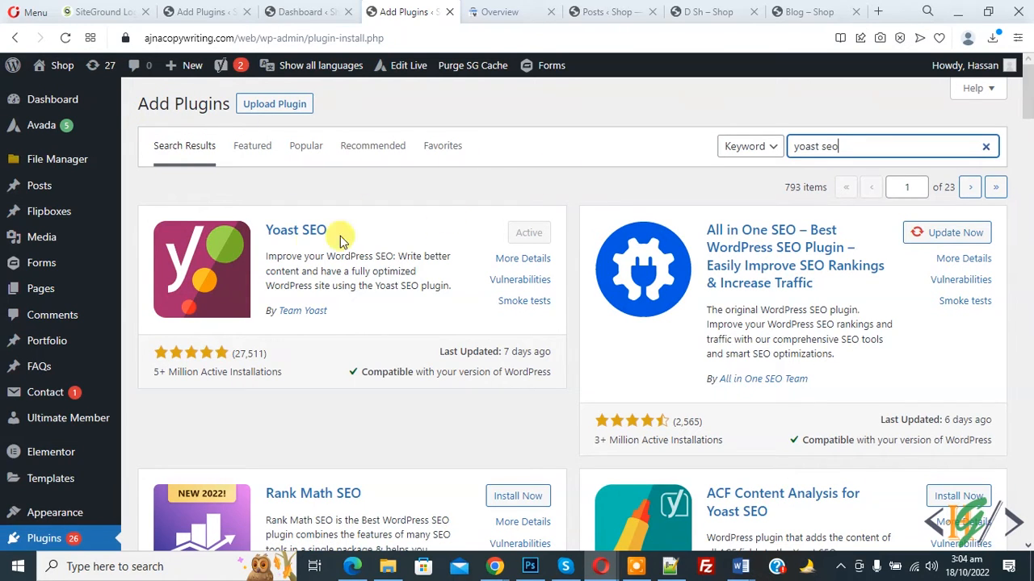
pyautogui.moveTo(387, 229)
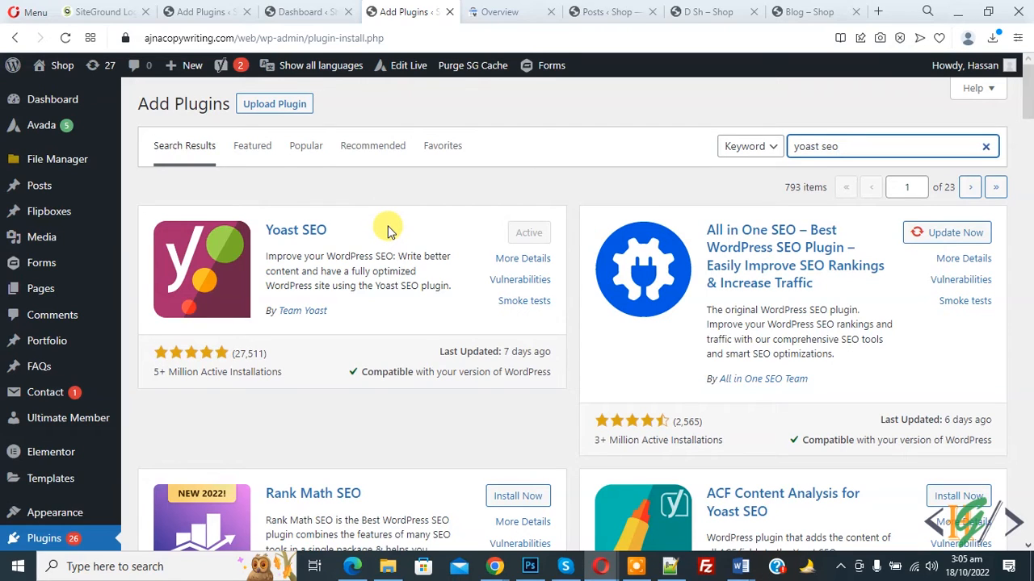
pyautogui.scroll(-3)
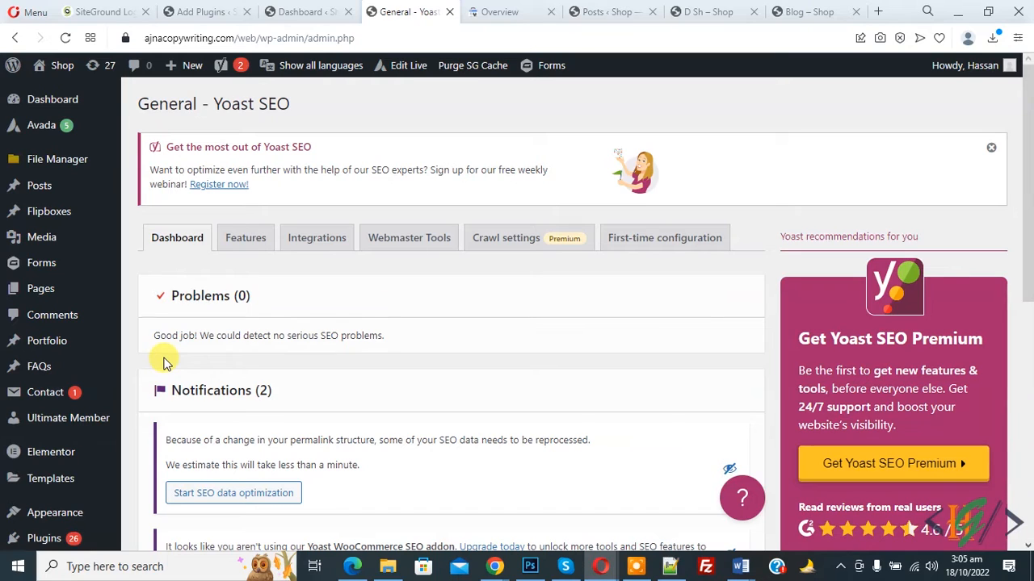
pyautogui.moveTo(409, 239)
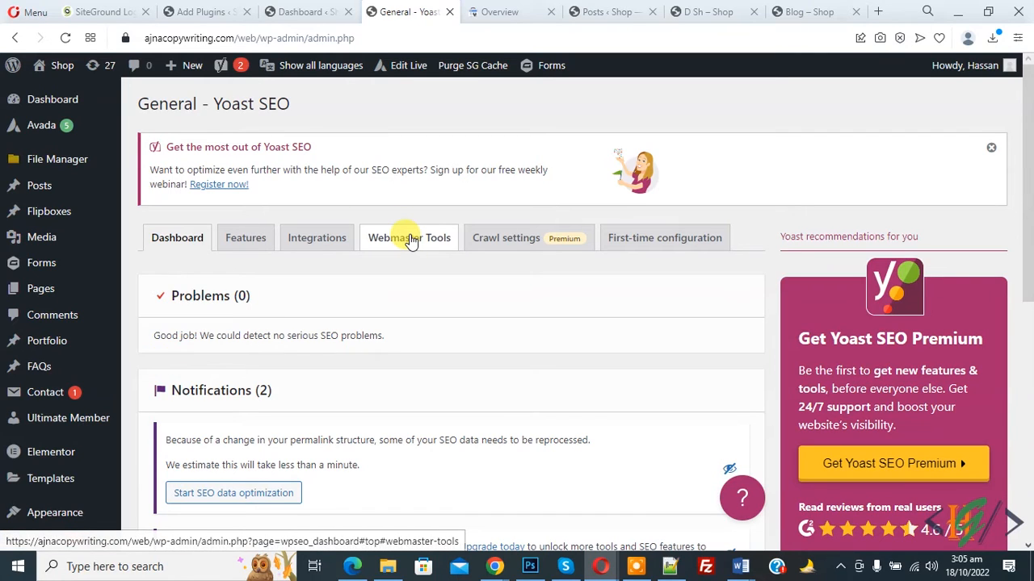
pyautogui.click(408, 238)
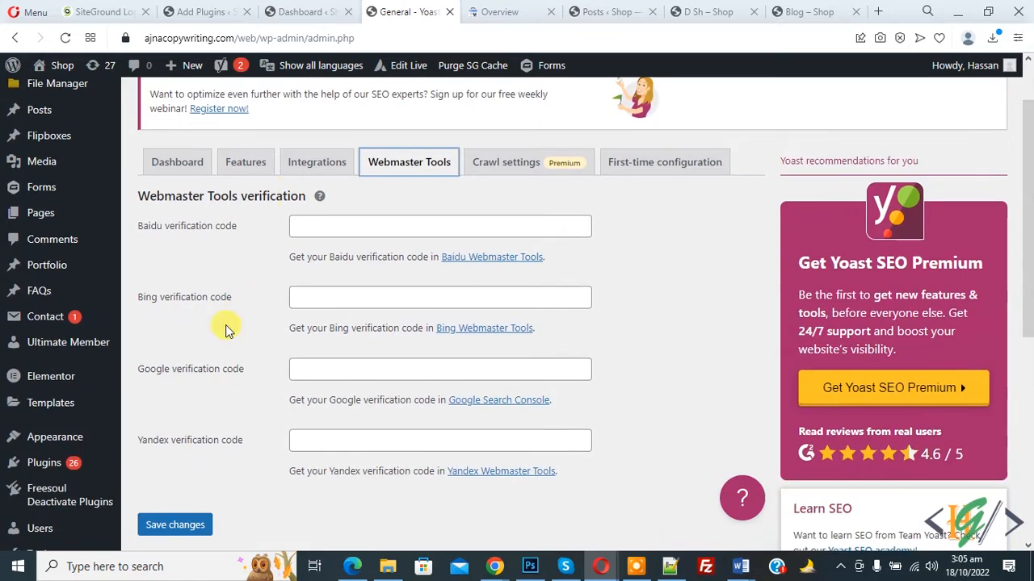
pyautogui.scroll(-3)
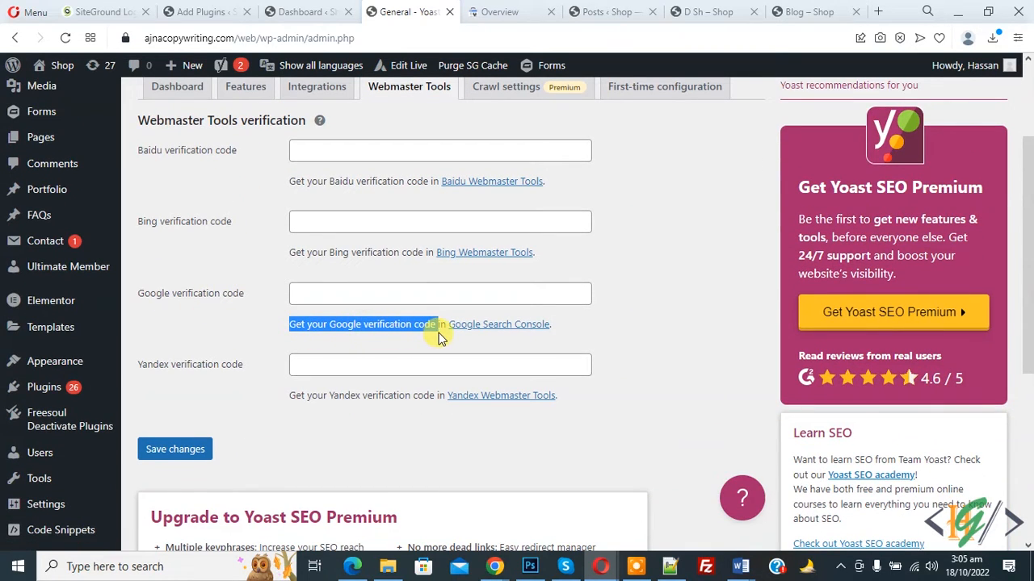
pyautogui.click(499, 323)
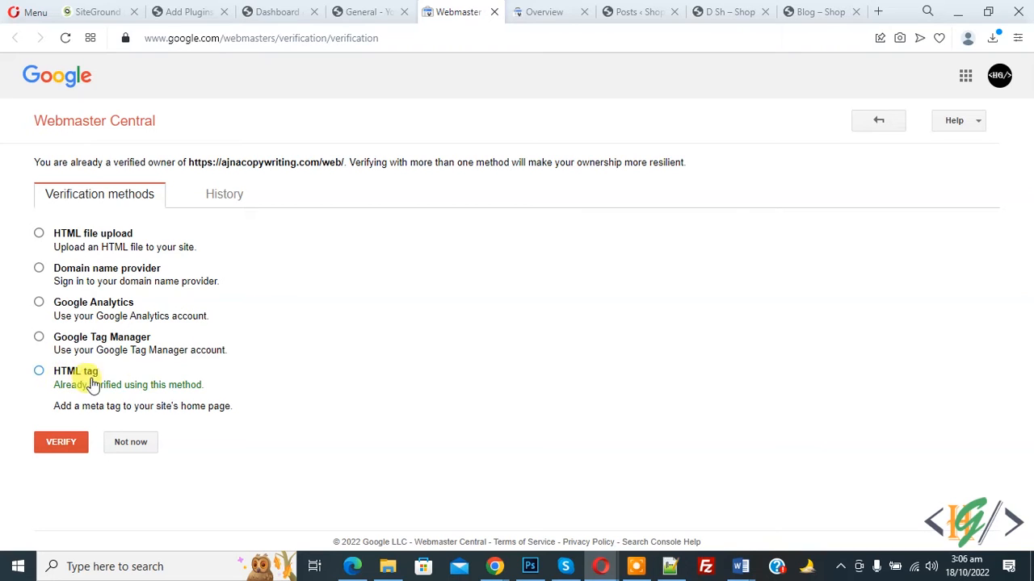
pyautogui.moveTo(507, 323)
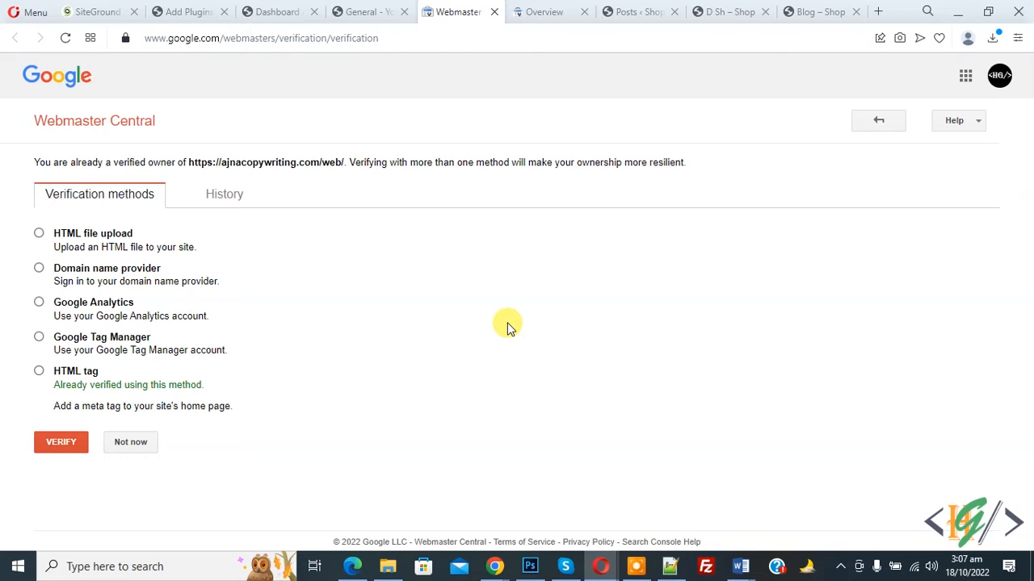
pyautogui.moveTo(50, 379)
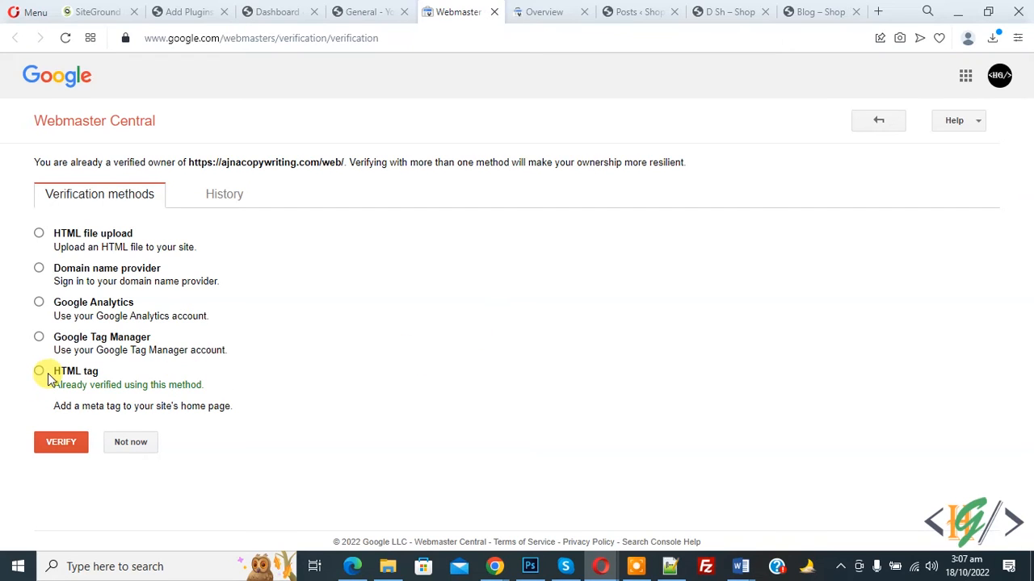
# Choose HTML tag verification, copy the site-verification meta tag, and return to Yoast.
pyautogui.click(39, 371)
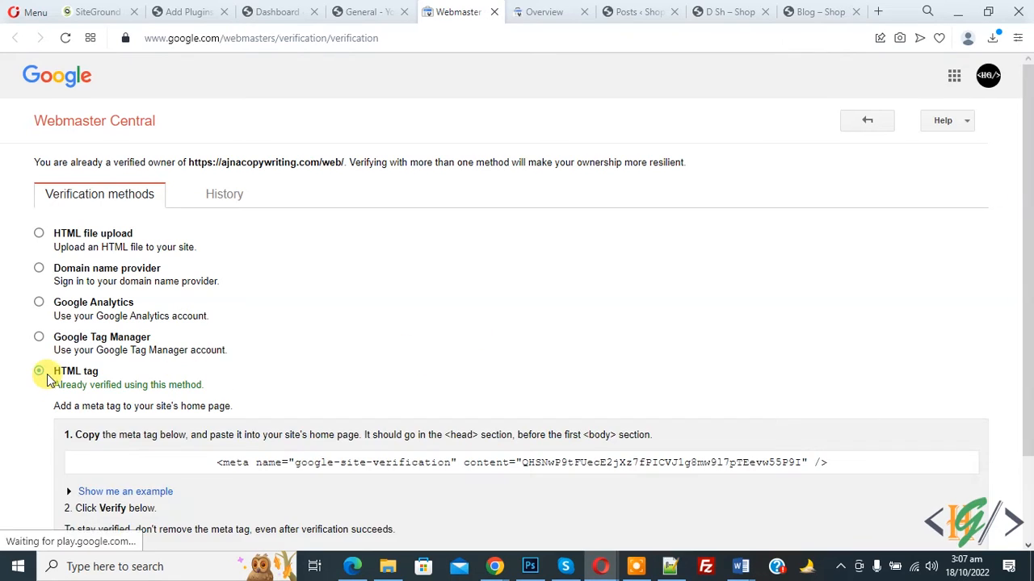
pyautogui.tripleClick(520, 462)
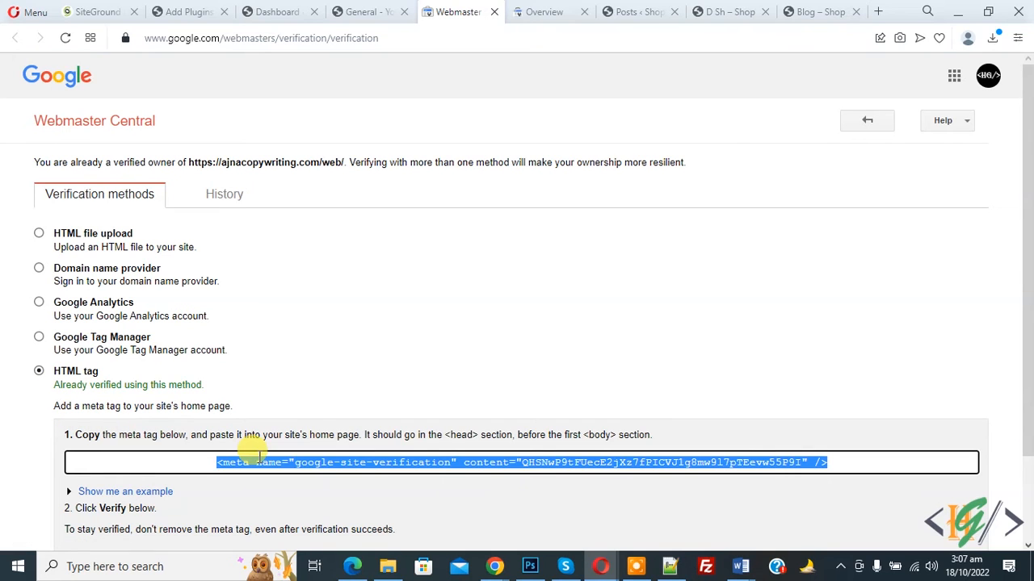
pyautogui.click(368, 13)
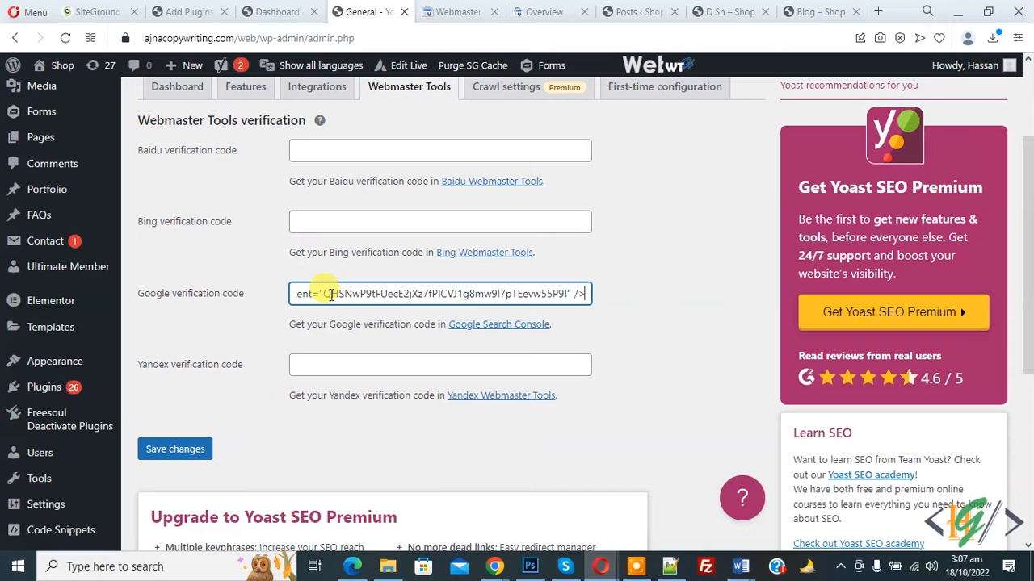
# Save the pasted Google verification code in Yoast and switch to Search Console.
pyautogui.click(174, 449)
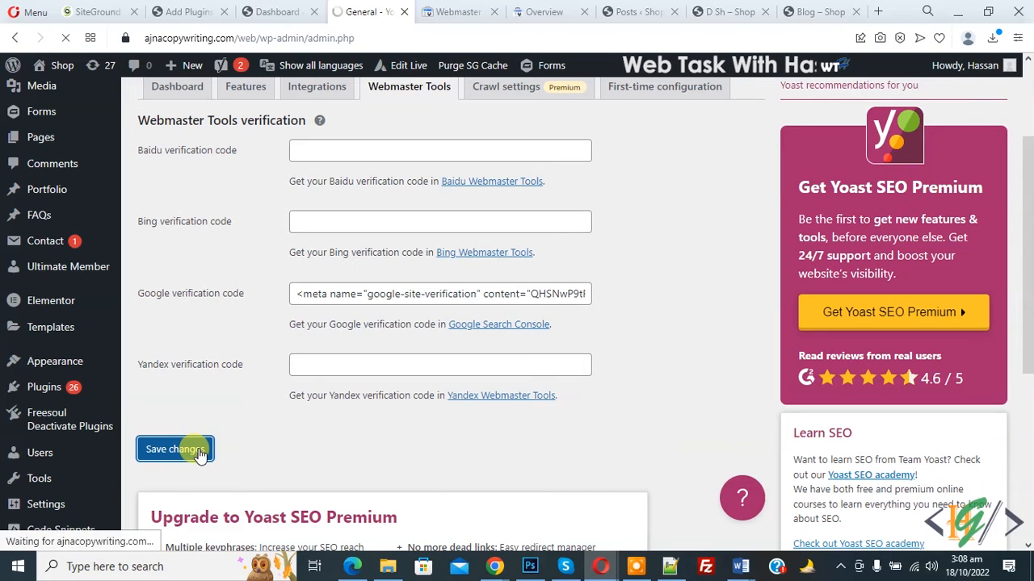
pyautogui.click(175, 449)
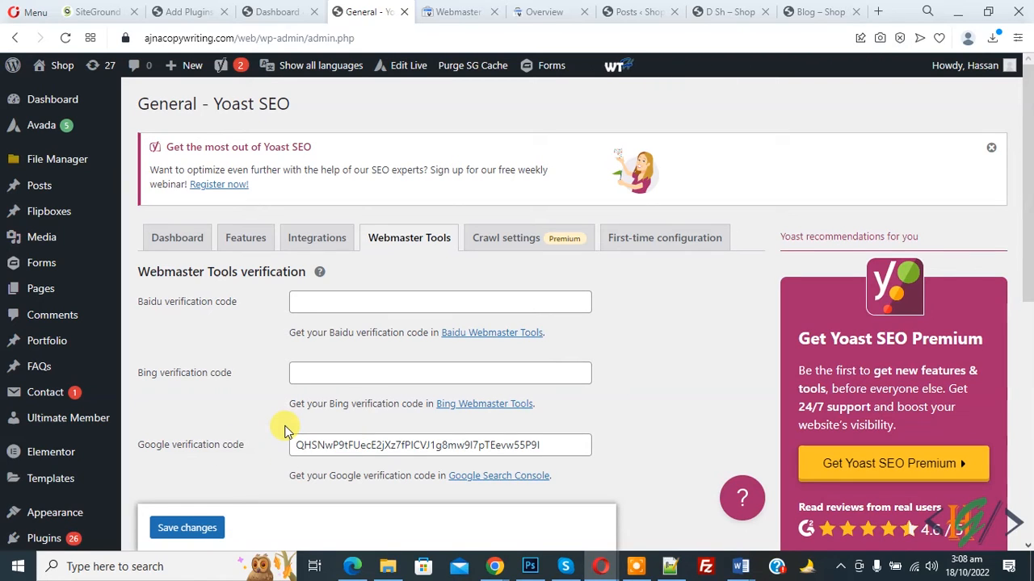
pyautogui.moveTo(297, 414)
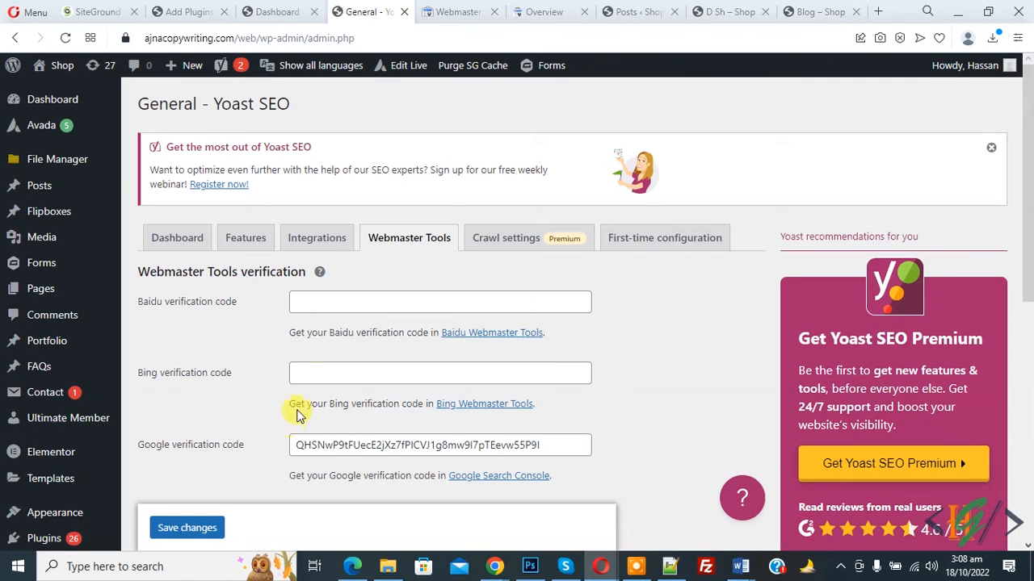
pyautogui.click(541, 11)
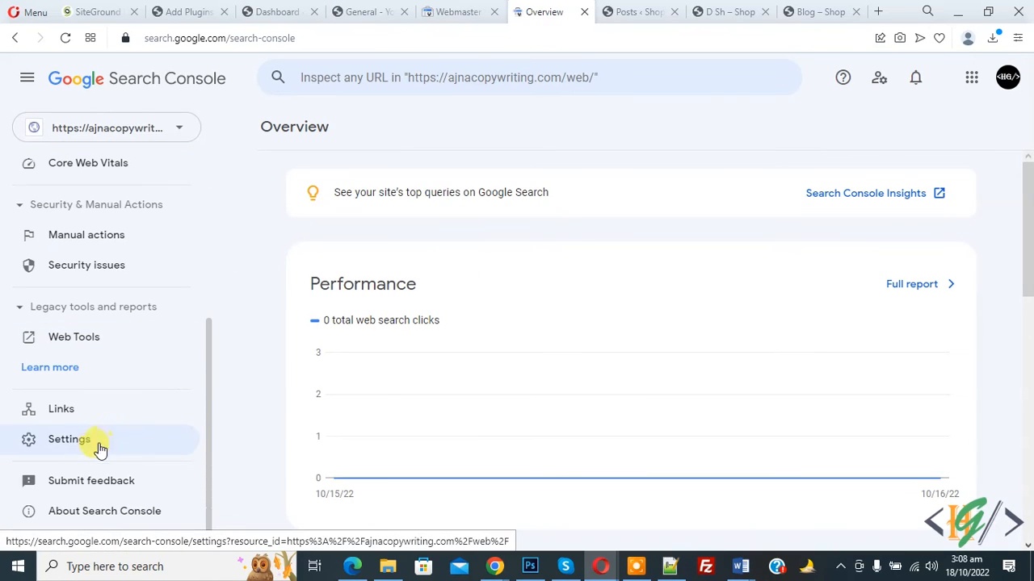
# In Settings > Ownership verification, expand Domain name provider and select the TXT code to compare with Yoast's.
pyautogui.click(68, 439)
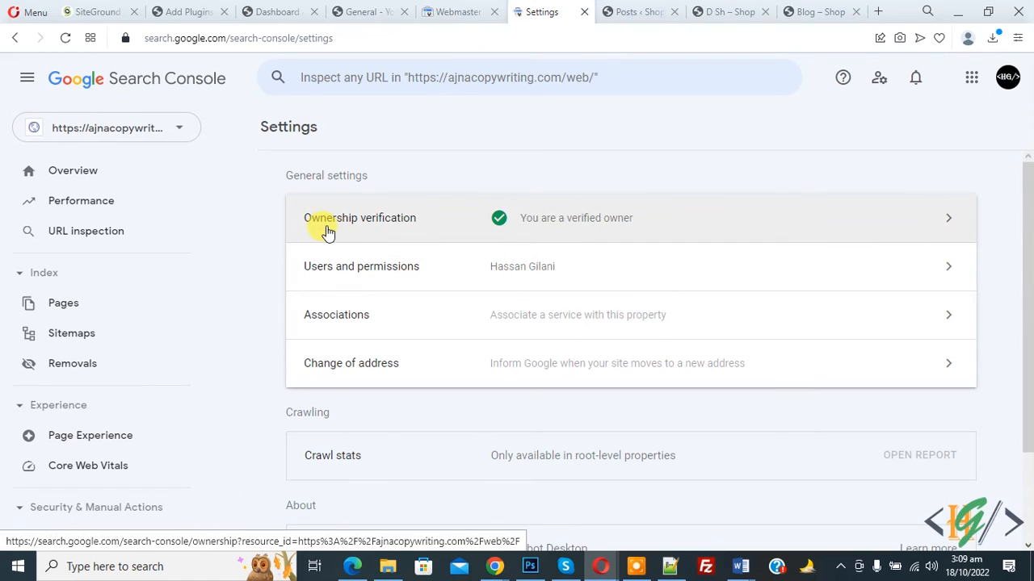
pyautogui.click(358, 218)
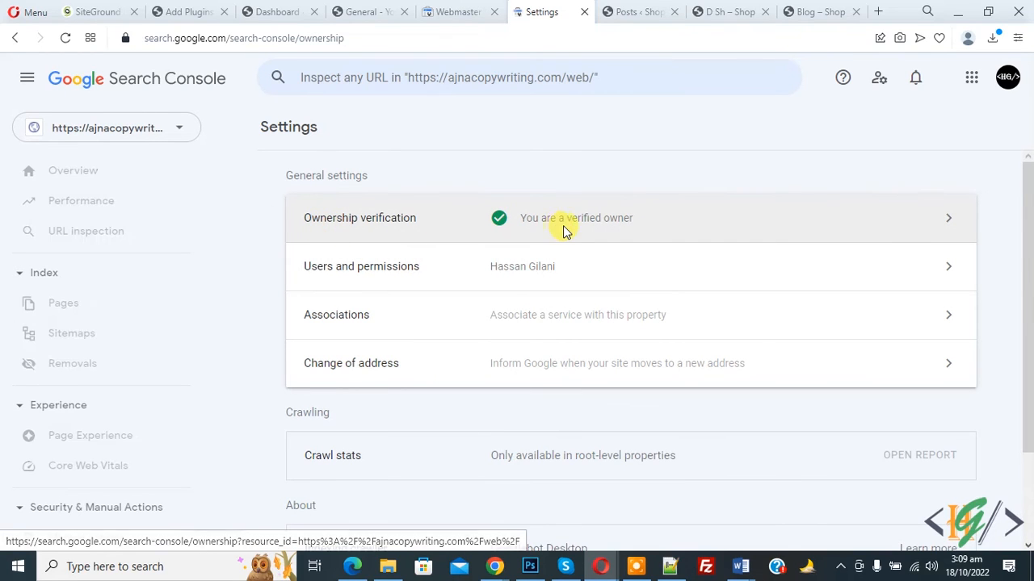
pyautogui.click(565, 218)
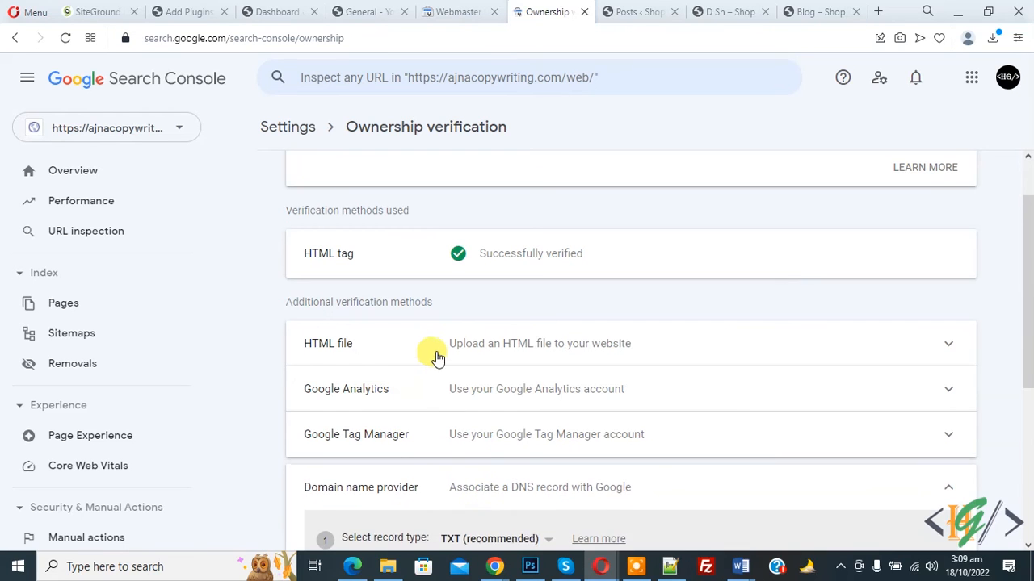
pyautogui.scroll(-3)
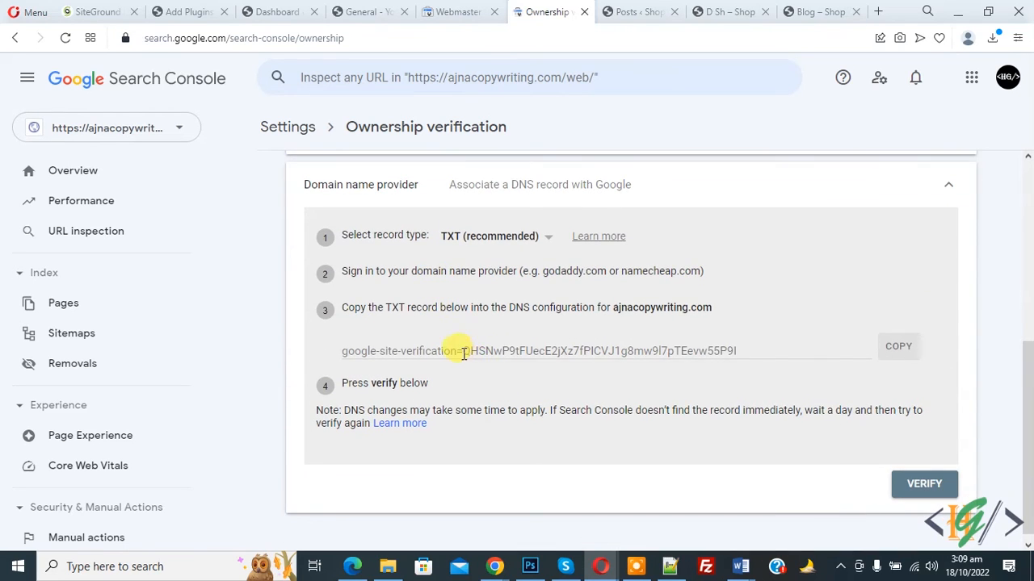
pyautogui.moveTo(462, 351); pyautogui.dragTo(735, 350)
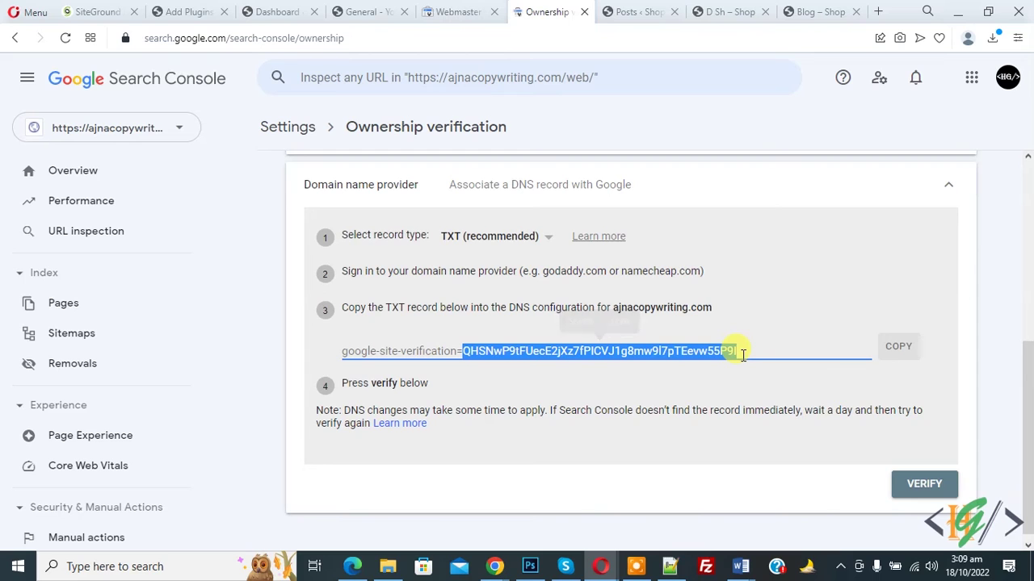
pyautogui.click(368, 11)
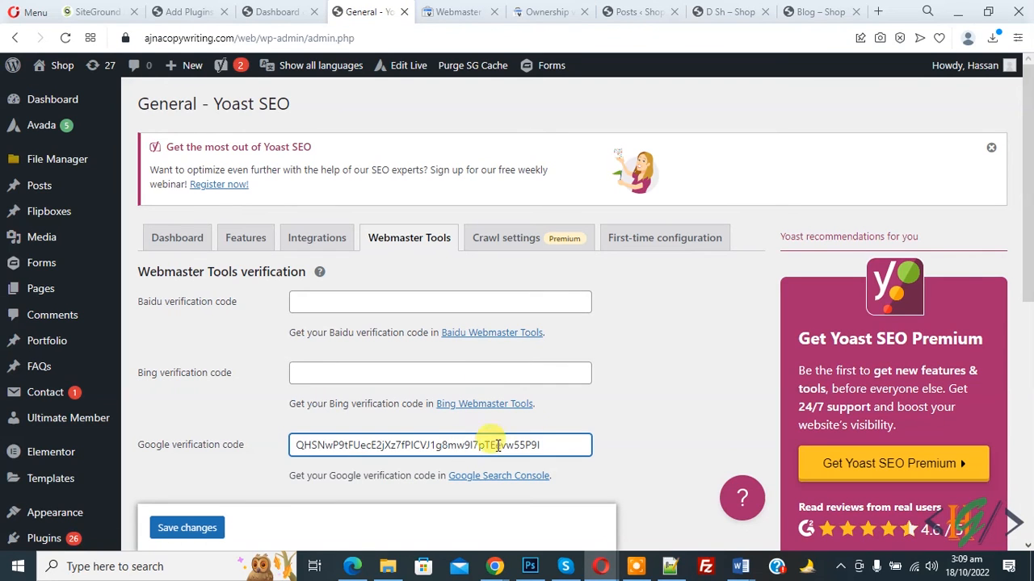